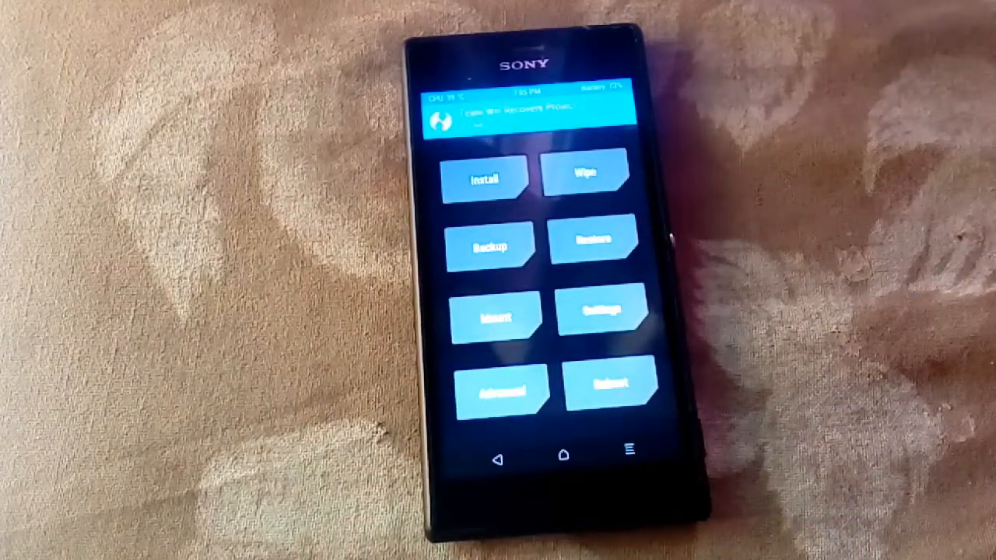
- Tap Mount on the TWRP main menu to reach the Select Partitions to Mount list
click(498, 315)
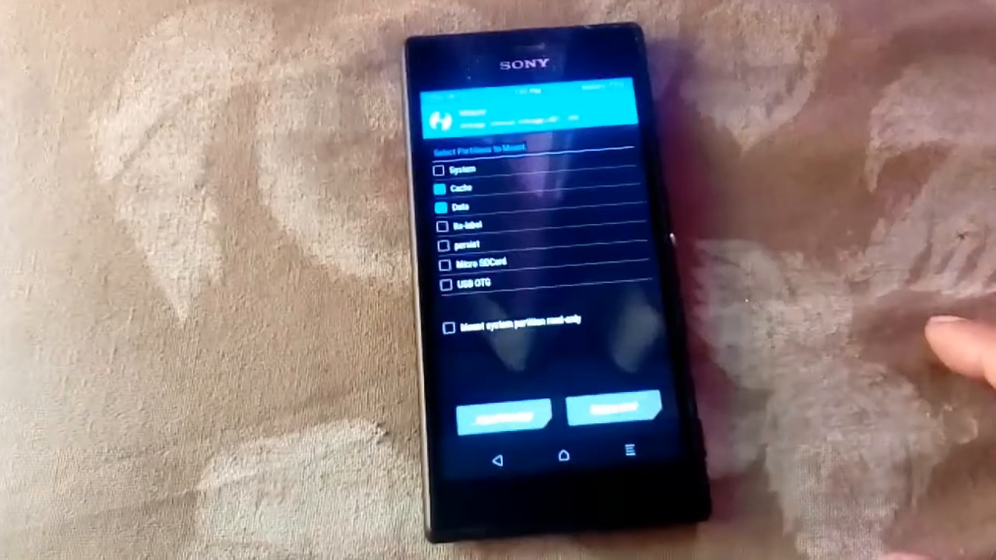